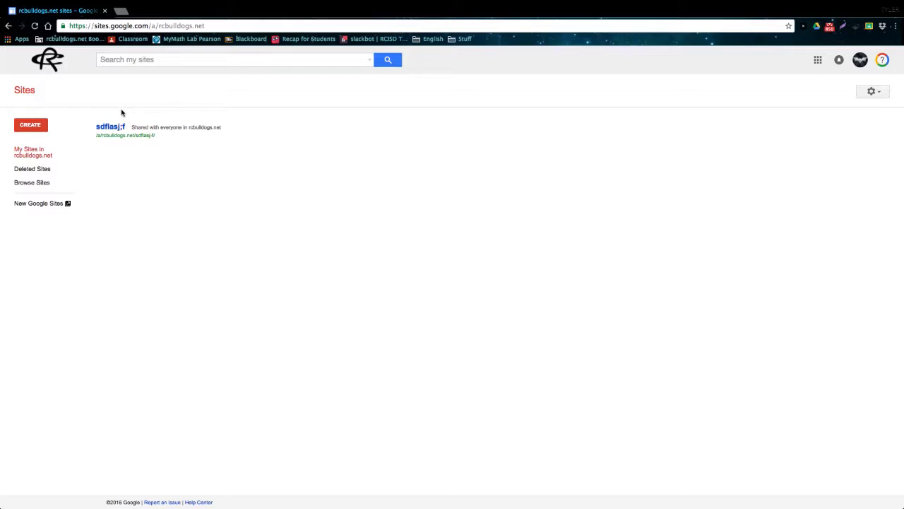
mouse_move(250, 198)
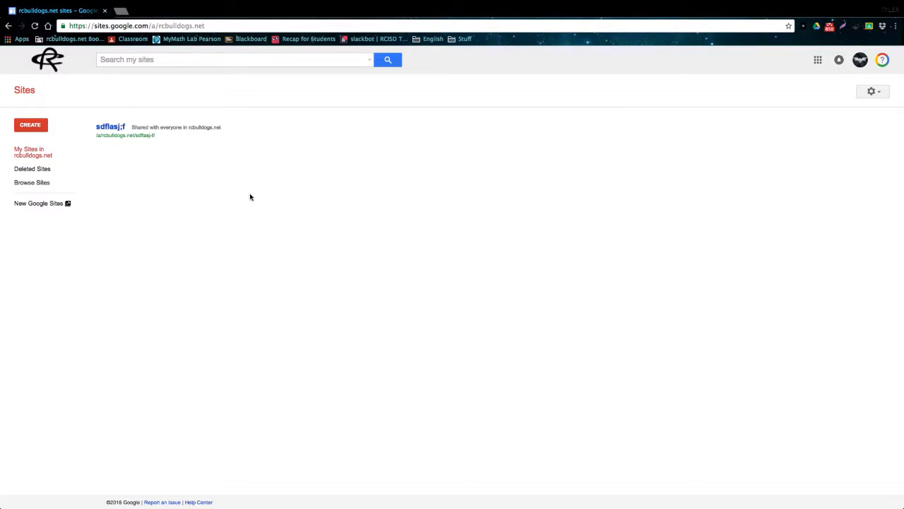
mouse_move(173, 170)
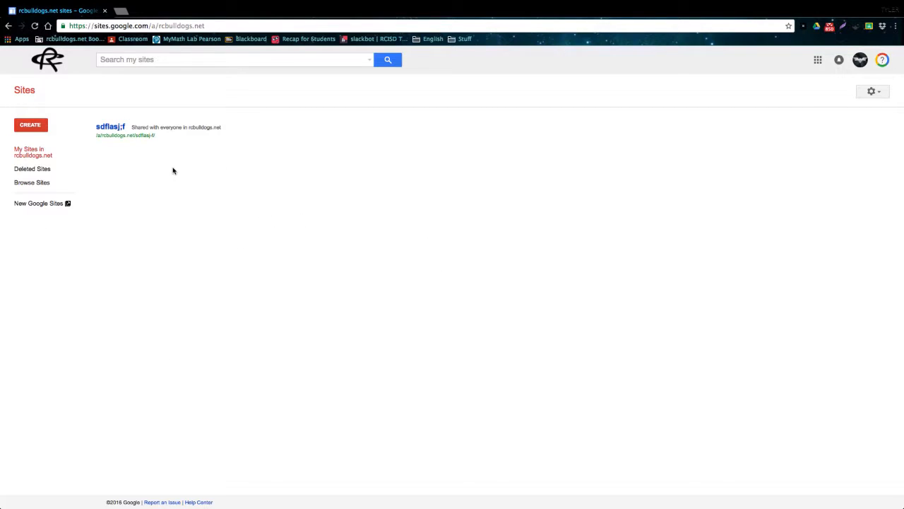
mouse_move(164, 183)
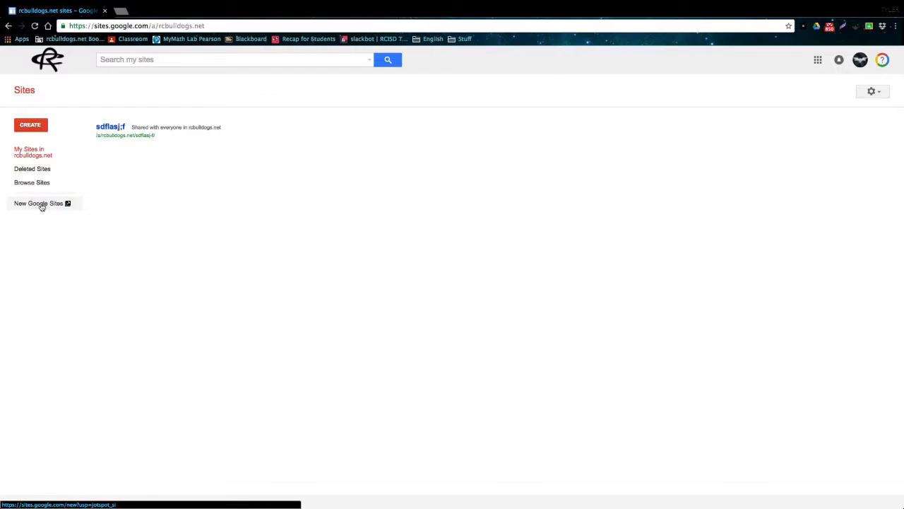
Step: Switch from classic Sites to the new Google Sites home with no recent sites
left_click(38, 204)
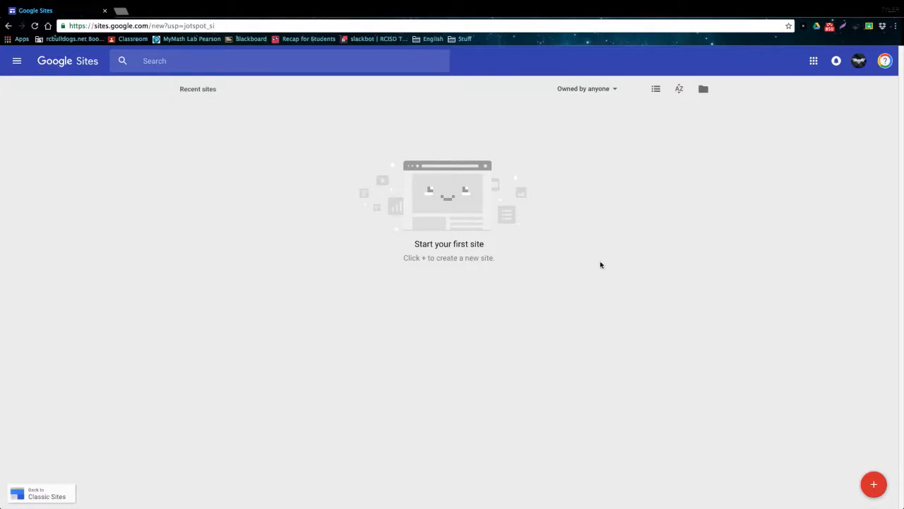
mouse_move(40, 496)
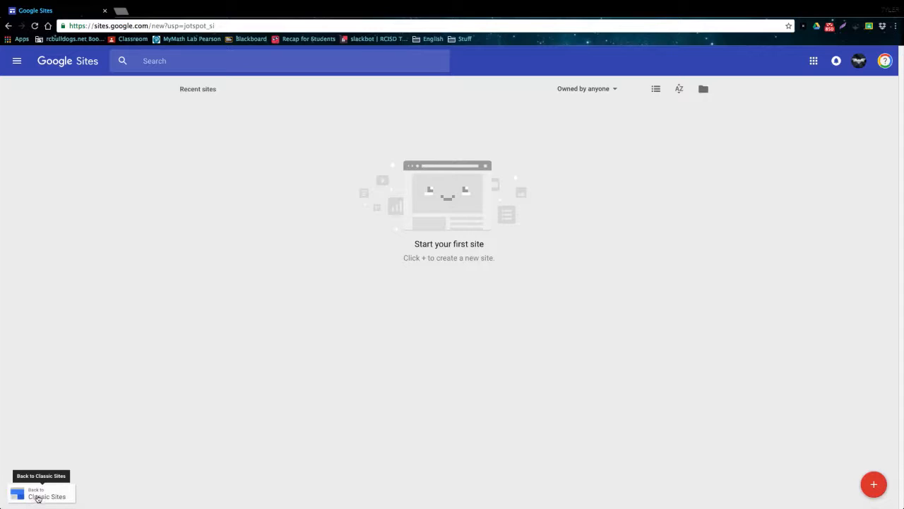
mouse_move(71, 443)
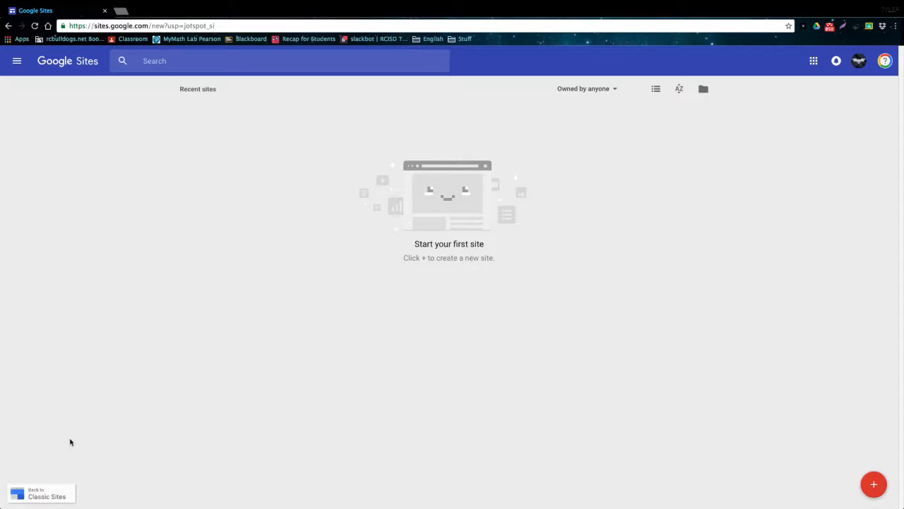
mouse_move(403, 246)
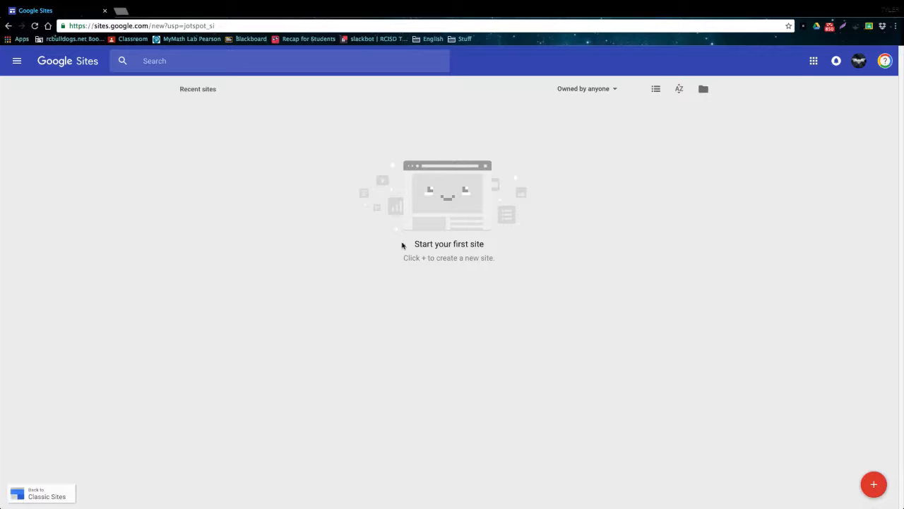
mouse_move(424, 161)
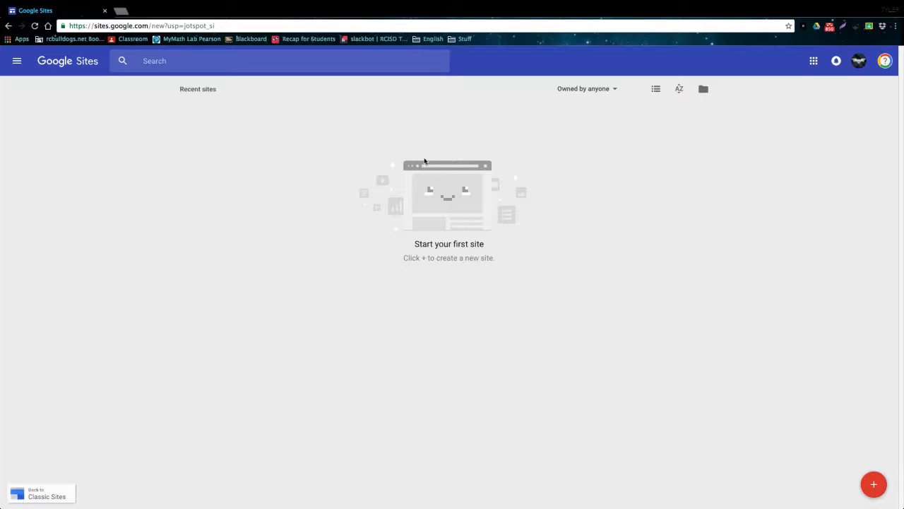
mouse_move(350, 198)
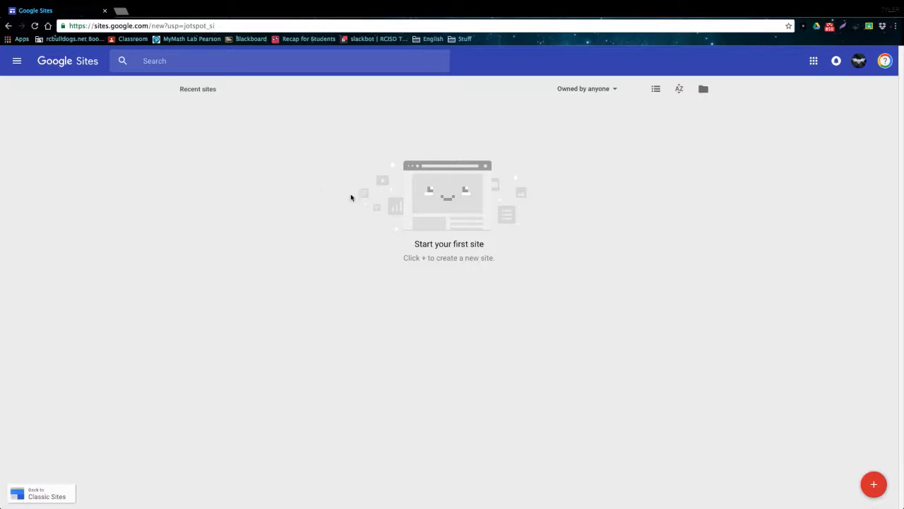
mouse_move(286, 199)
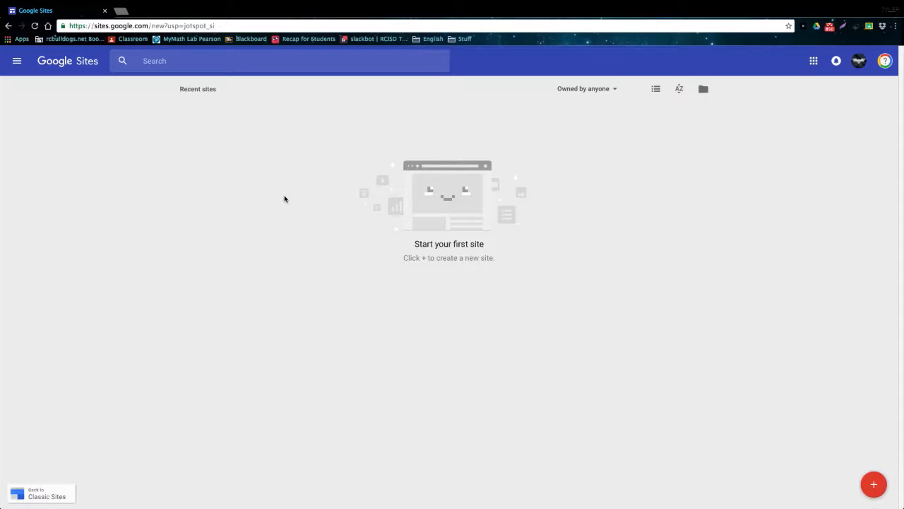
mouse_move(678, 88)
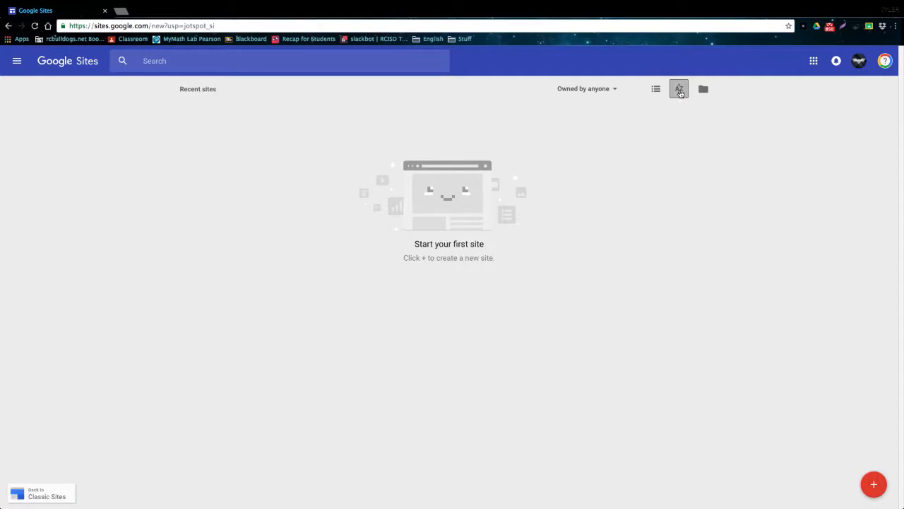
mouse_move(679, 97)
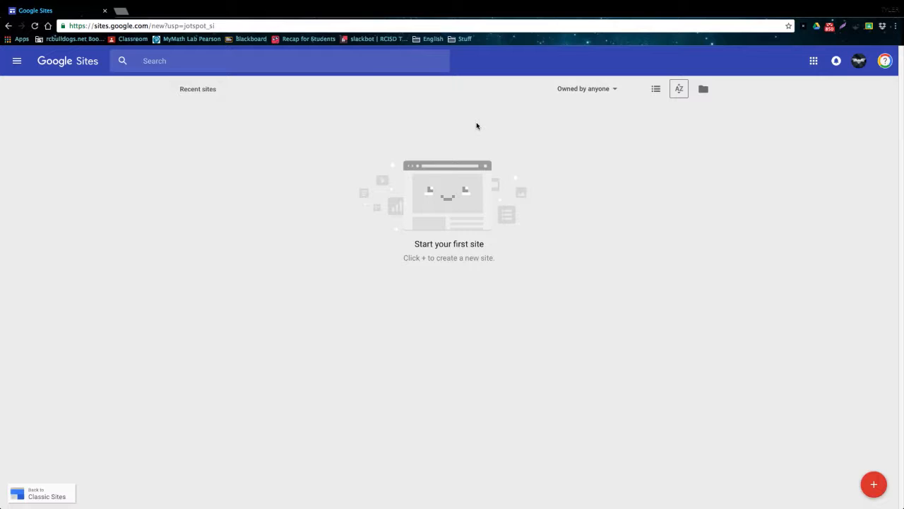
mouse_move(453, 150)
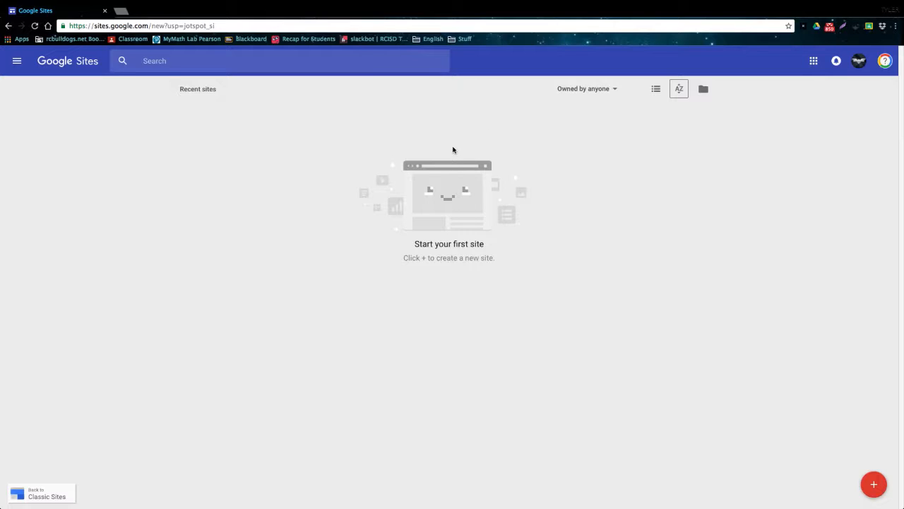
mouse_move(495, 144)
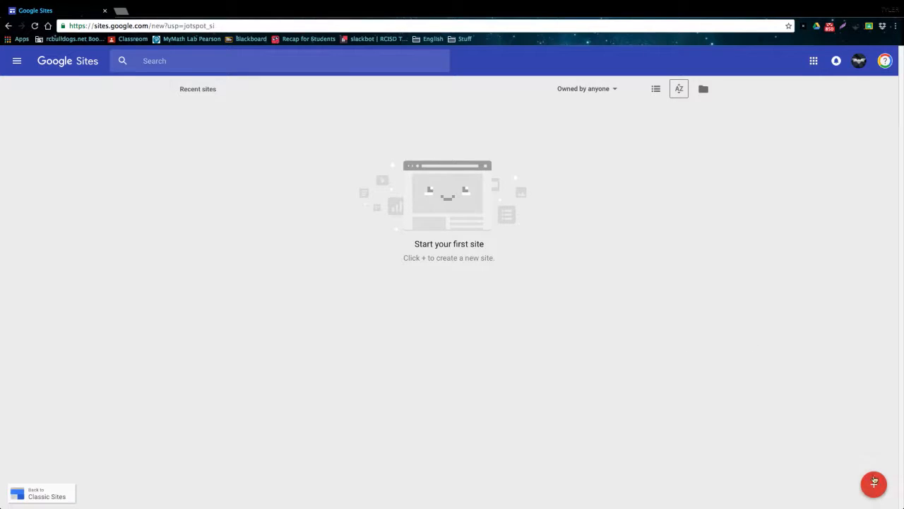
Step: Create an Untitled Site, select its page title and name, then return to the home list
left_click(873, 483)
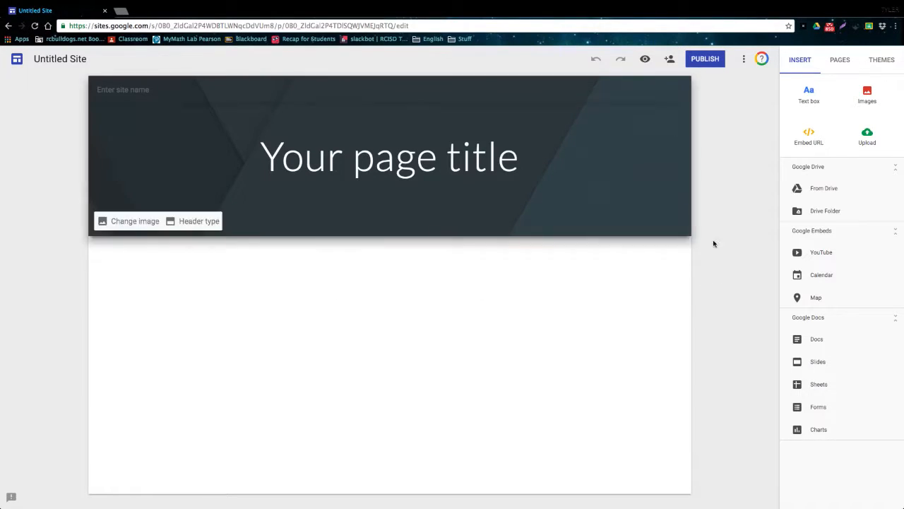
mouse_move(241, 292)
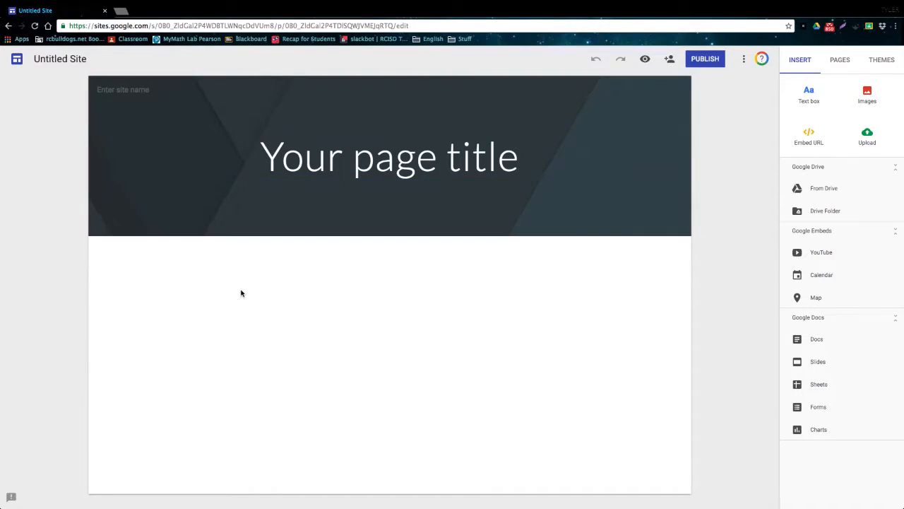
mouse_move(325, 276)
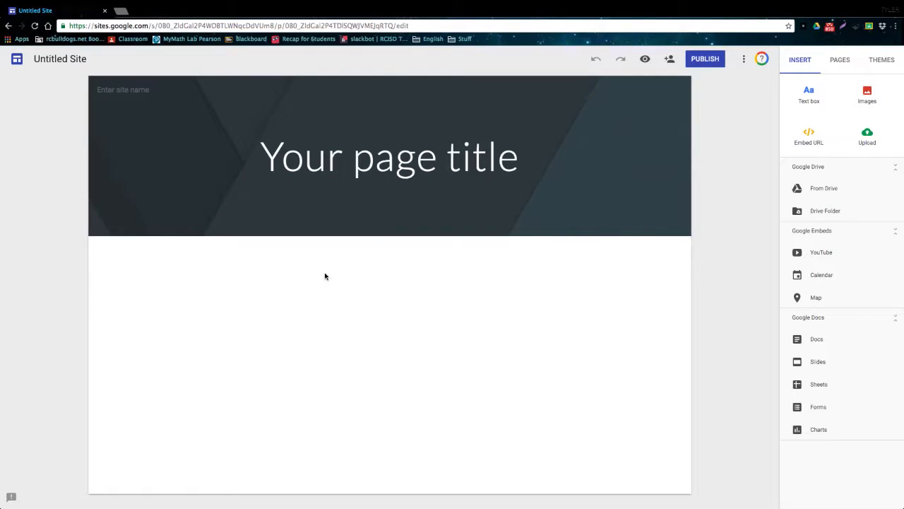
mouse_move(369, 269)
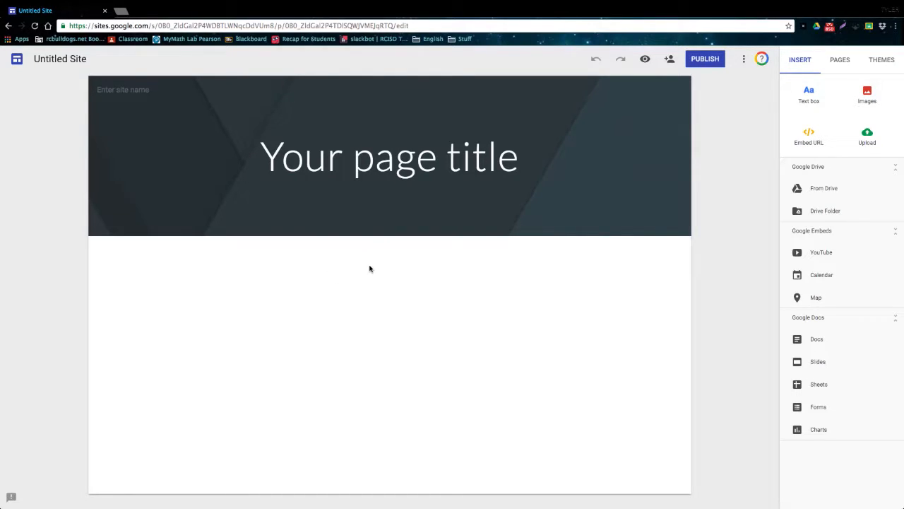
mouse_move(17, 59)
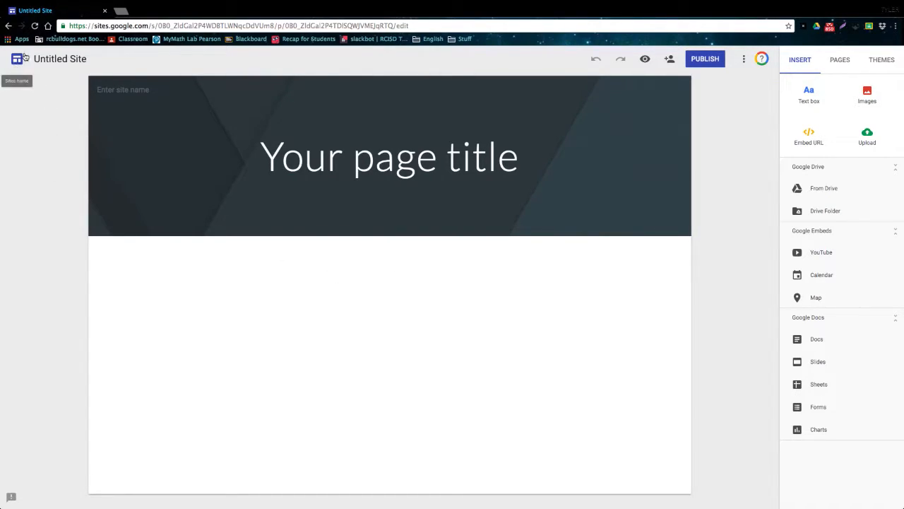
left_click(388, 155)
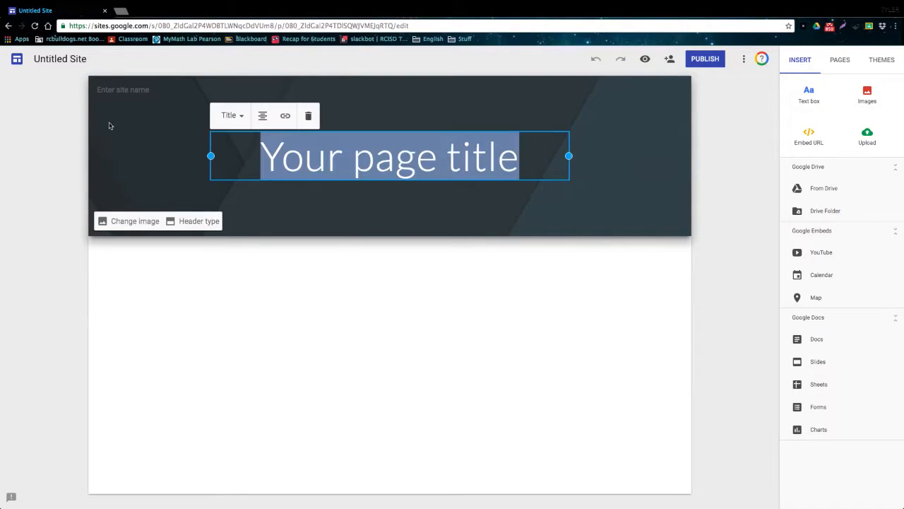
left_click(59, 59)
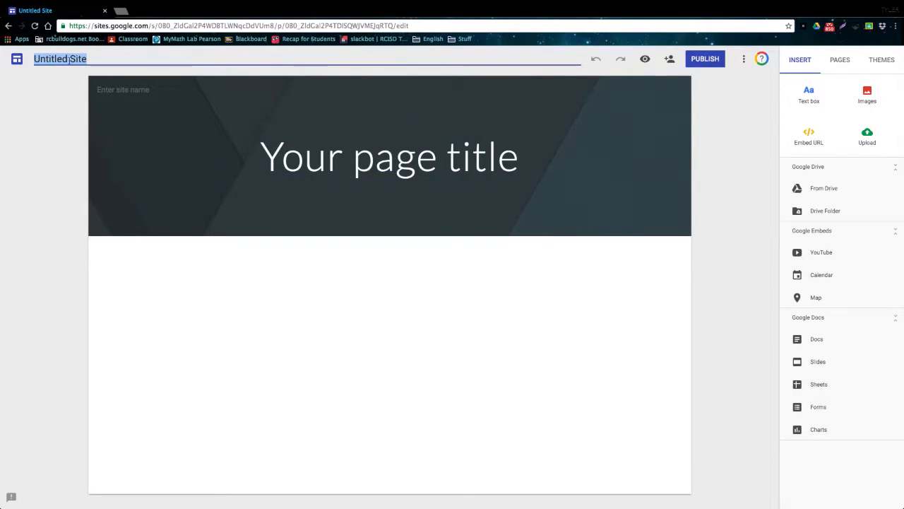
left_click(17, 59)
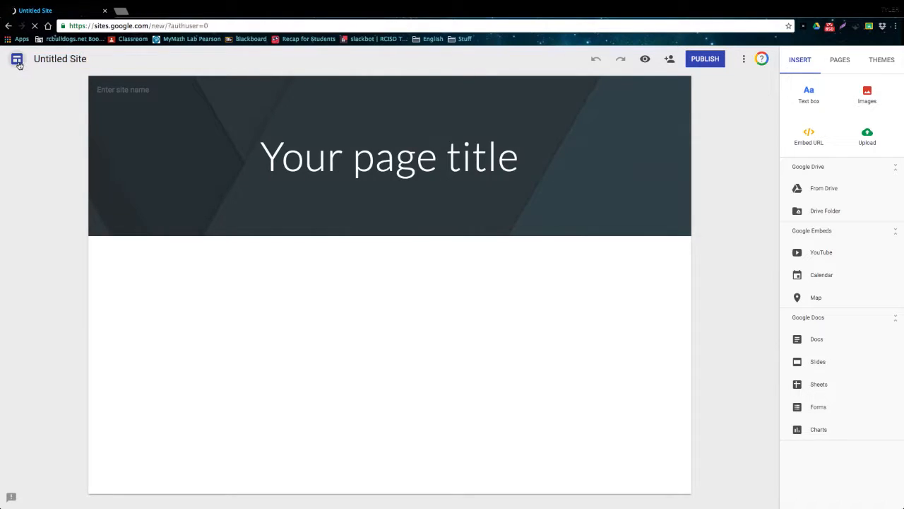
left_click(17, 59)
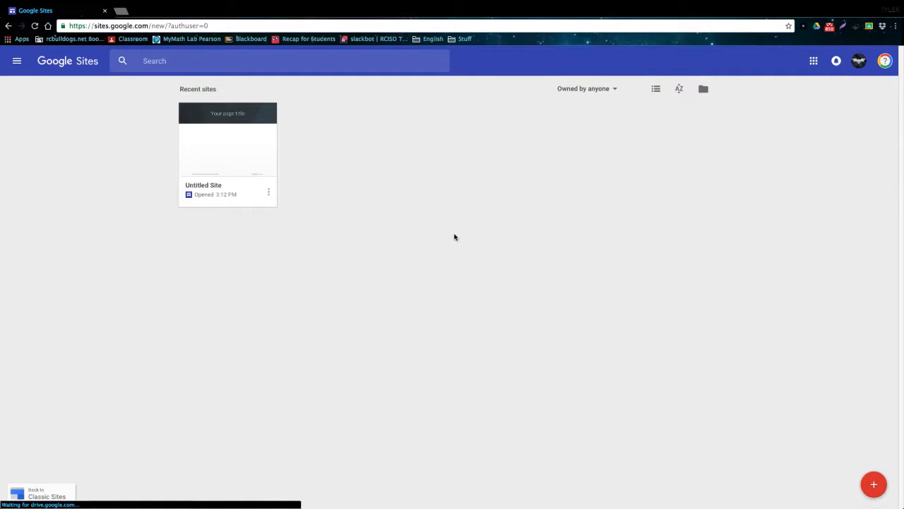
left_click(227, 146)
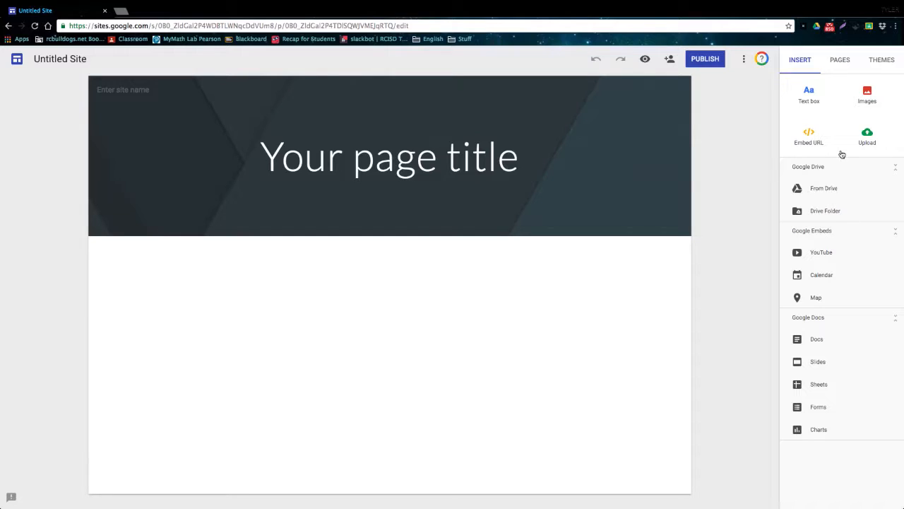
mouse_move(814, 313)
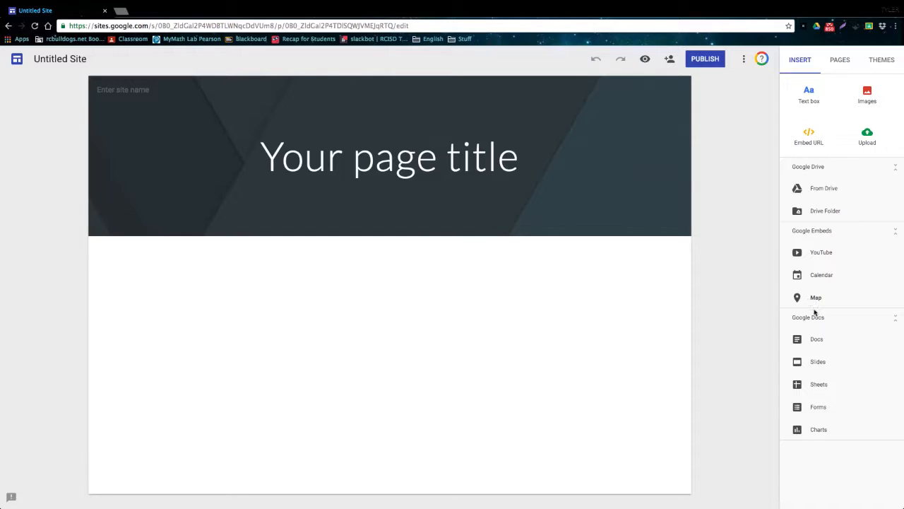
mouse_move(755, 80)
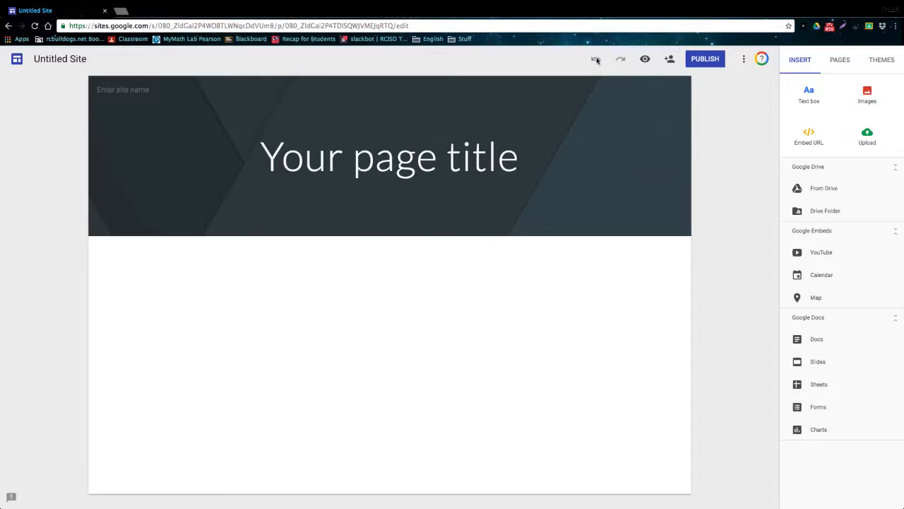
mouse_move(644, 60)
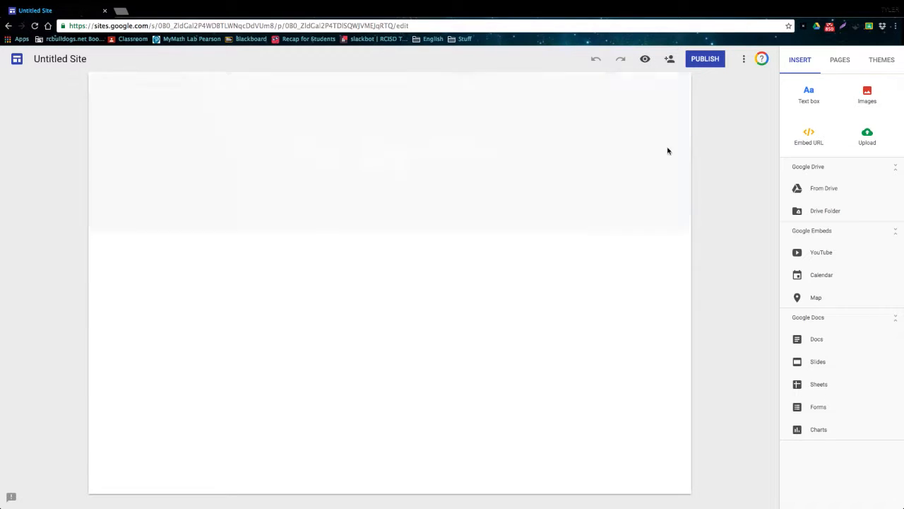
left_click(644, 60)
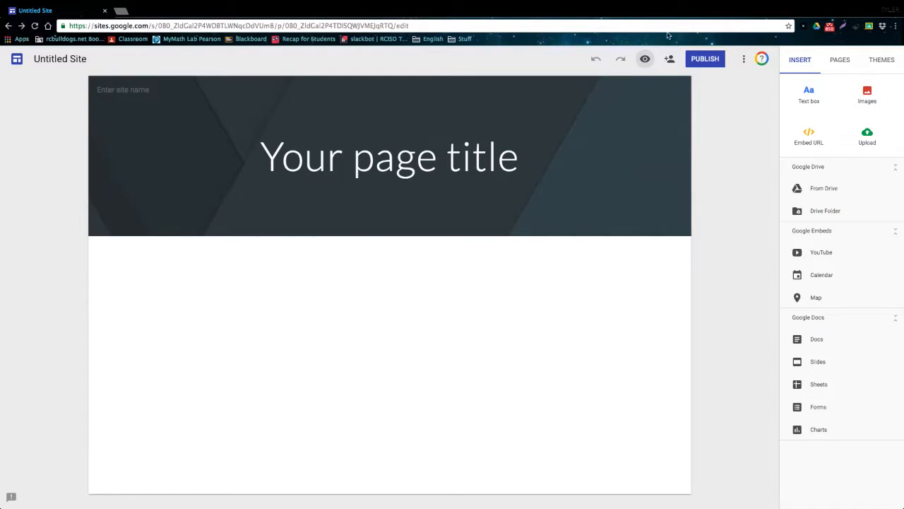
left_click(670, 59)
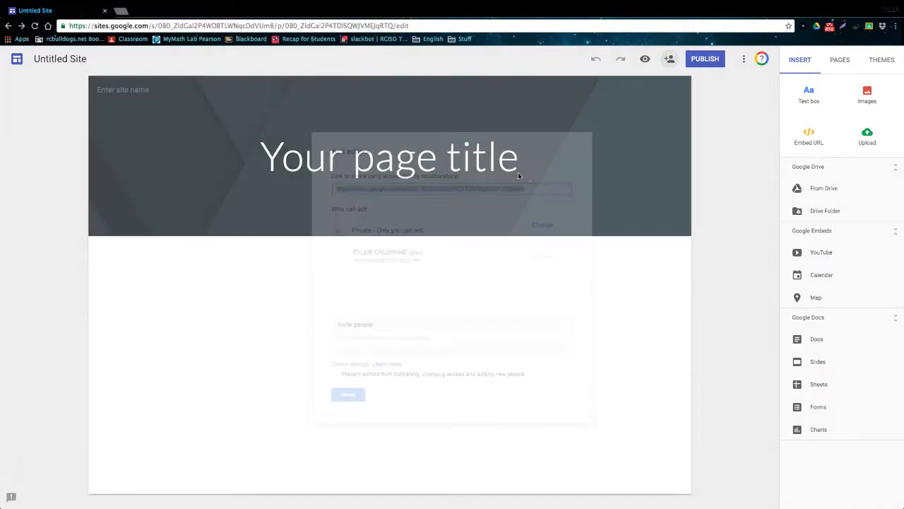
left_click(348, 394)
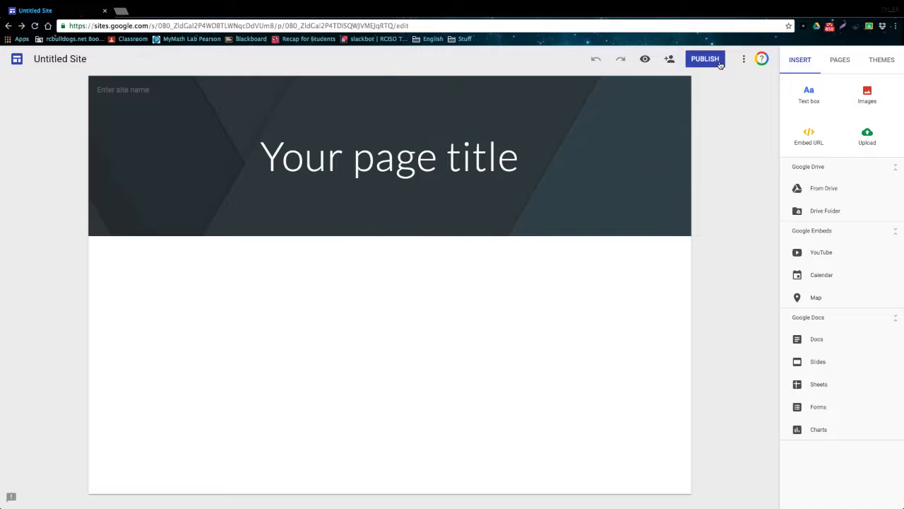
mouse_move(710, 69)
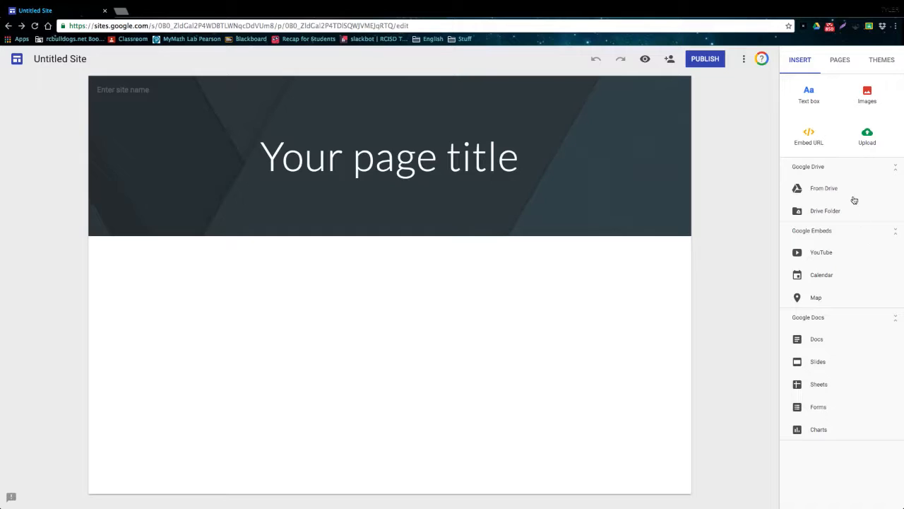
mouse_move(838, 124)
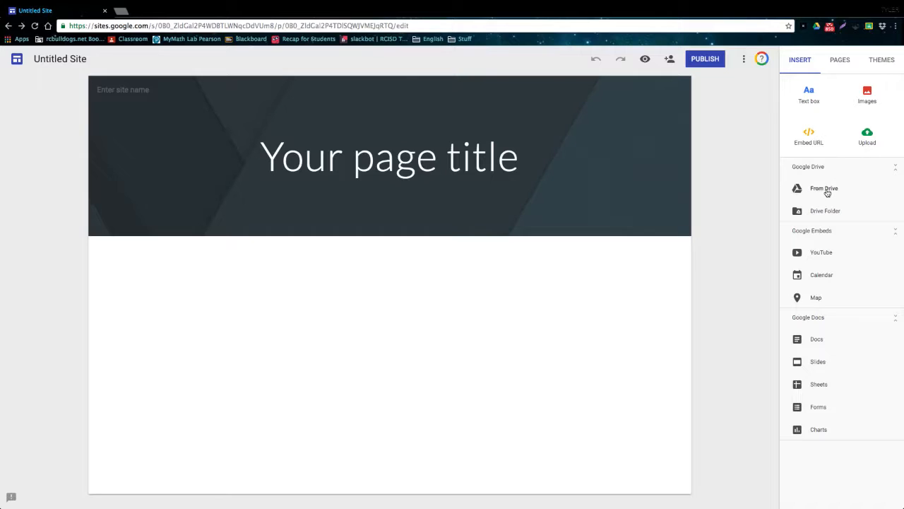
mouse_move(837, 139)
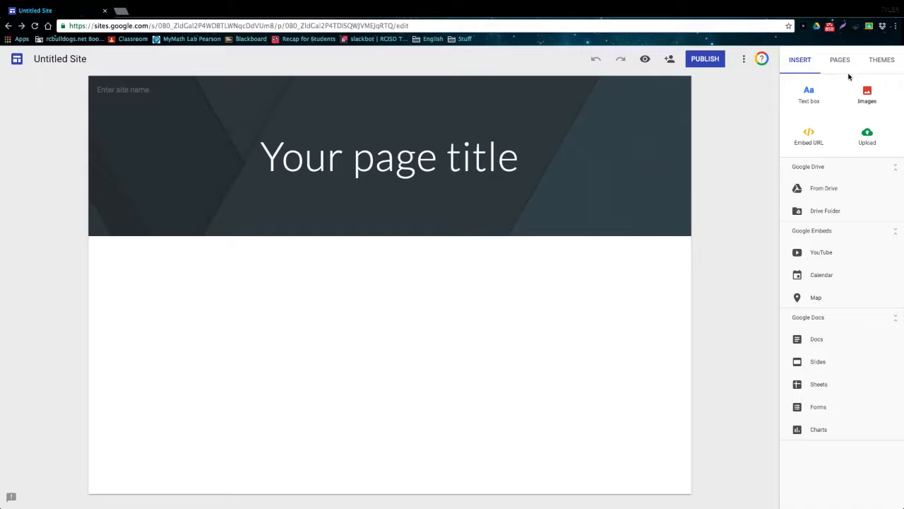
mouse_move(855, 118)
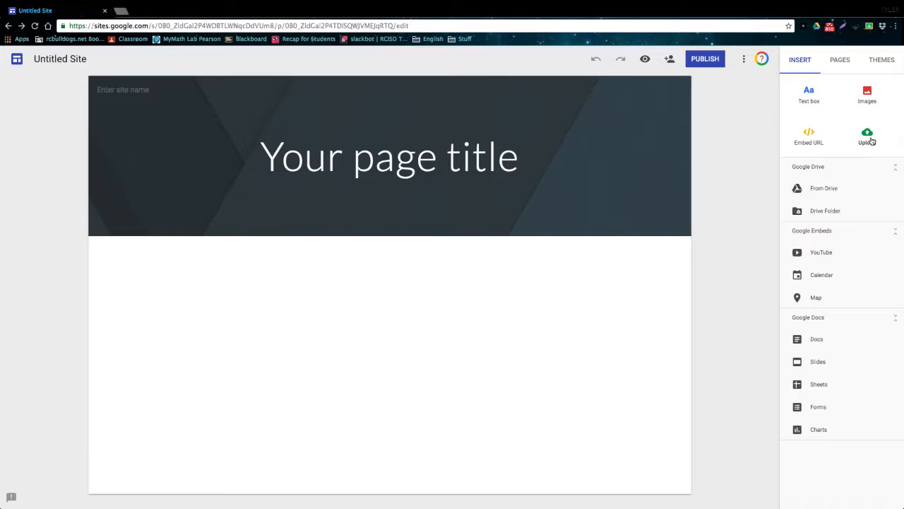
mouse_move(831, 209)
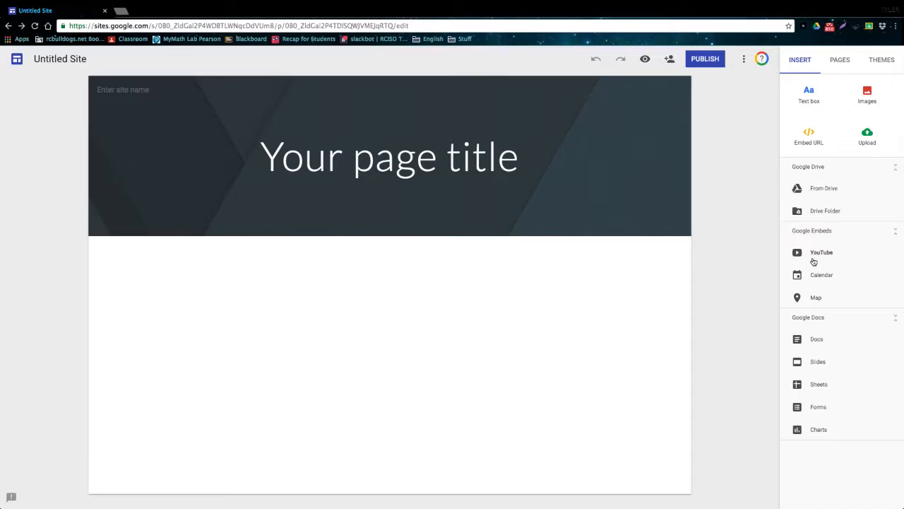
mouse_move(823, 291)
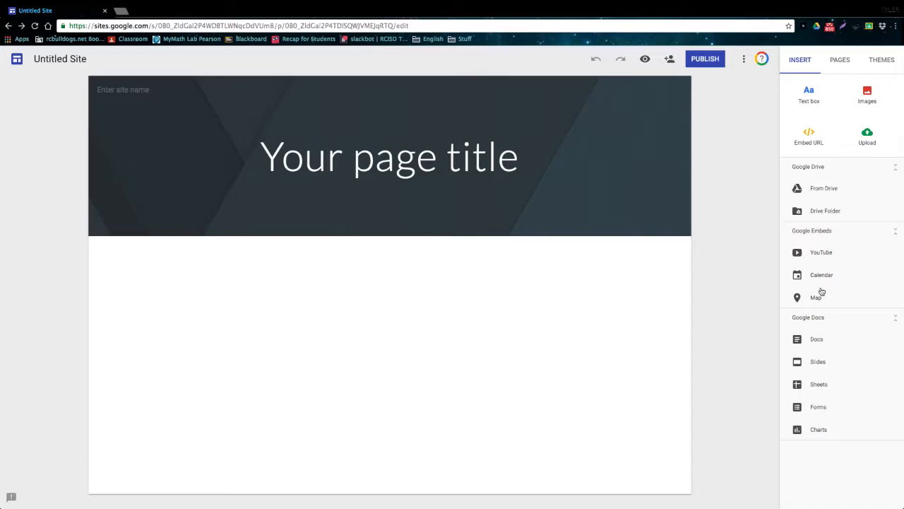
mouse_move(825, 287)
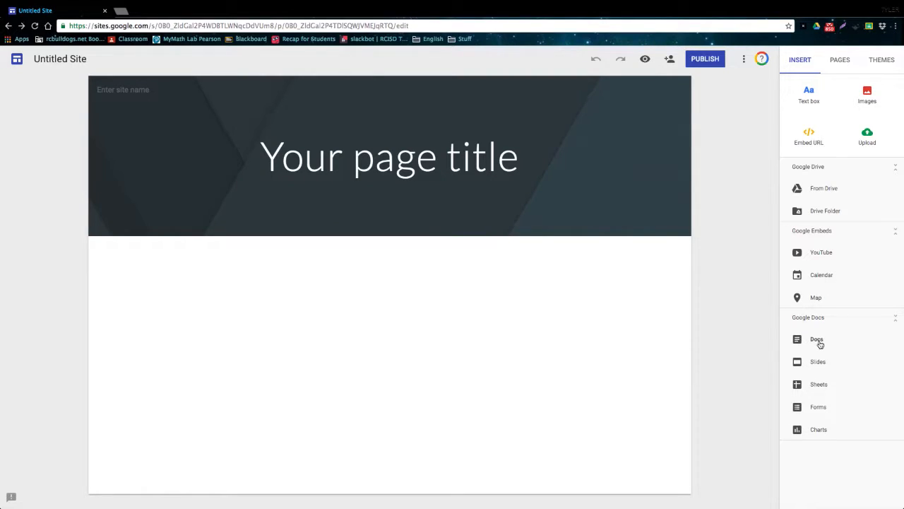
mouse_move(843, 344)
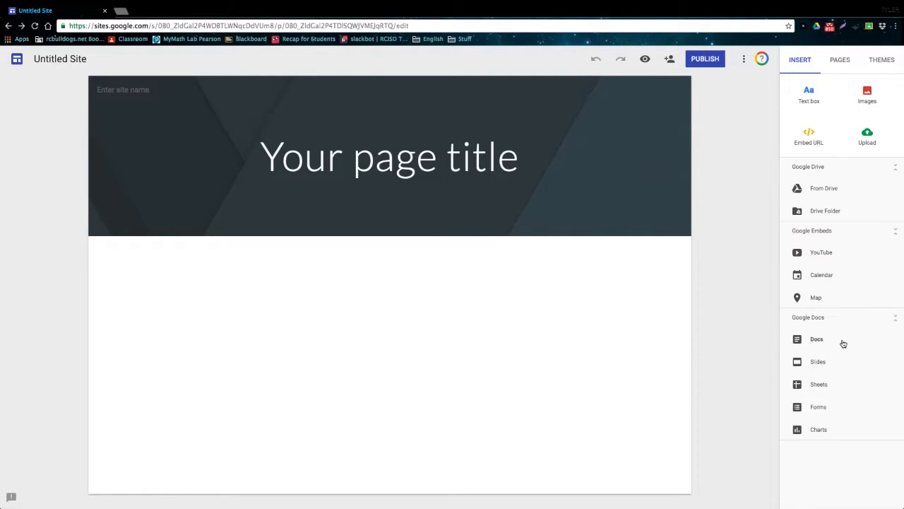
mouse_move(831, 328)
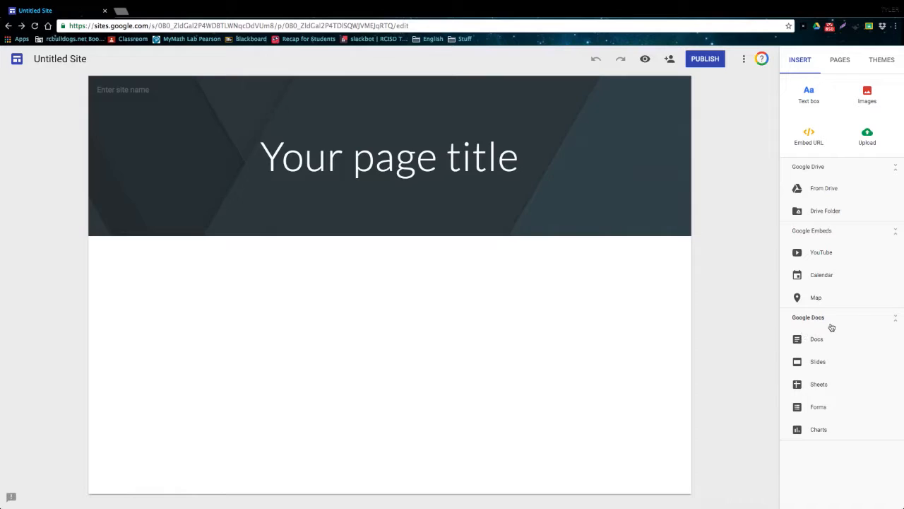
mouse_move(819, 384)
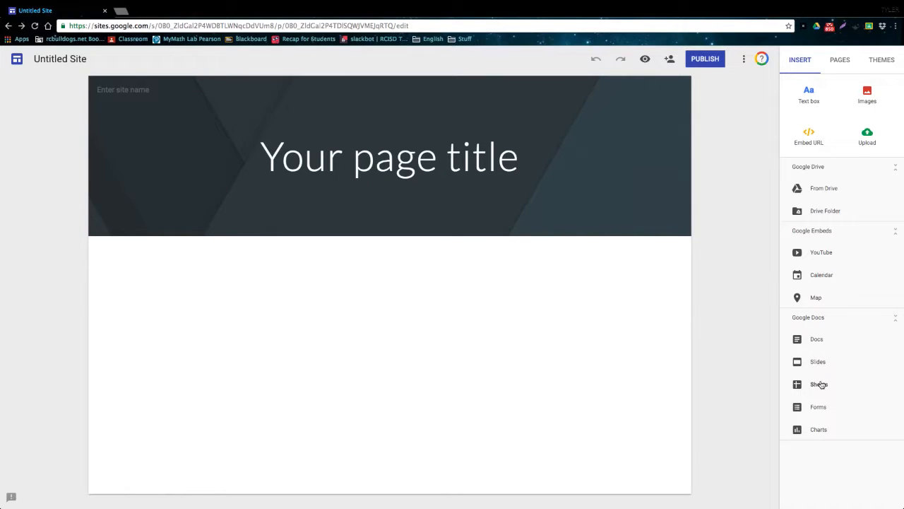
mouse_move(818, 430)
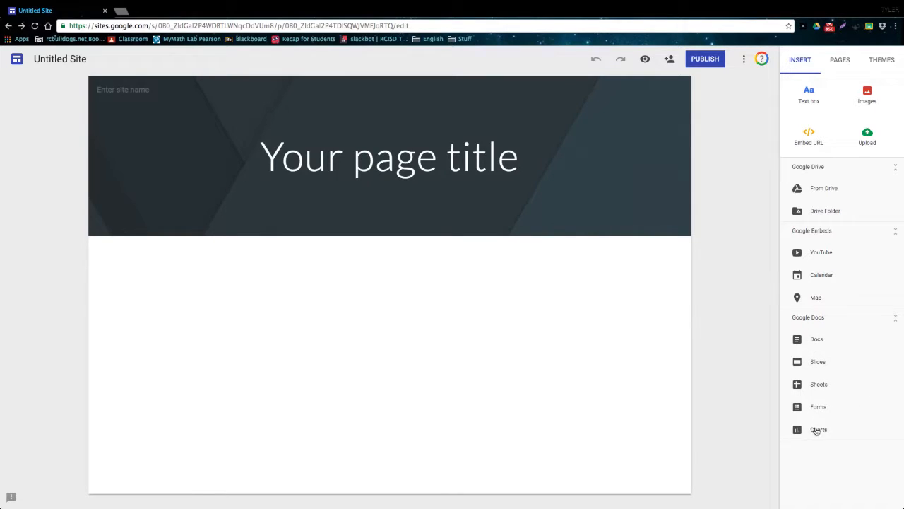
left_click(840, 60)
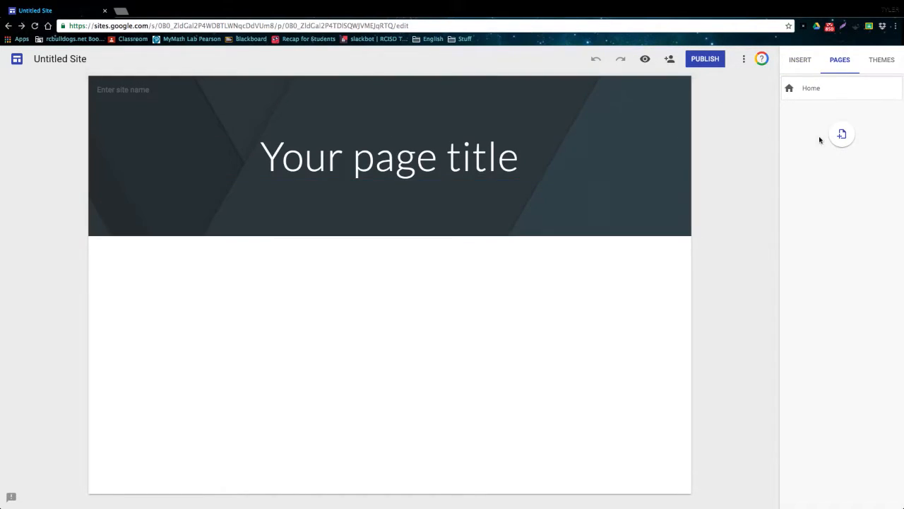
left_click(881, 59)
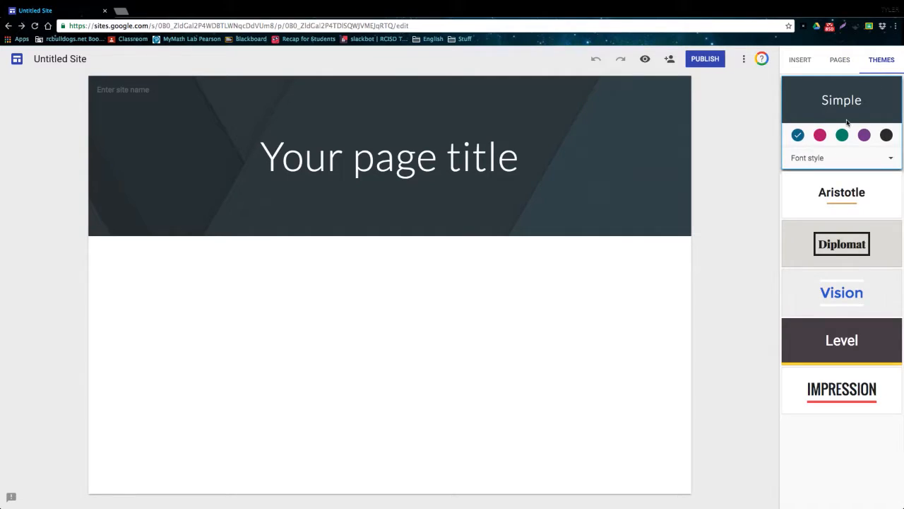
mouse_move(831, 380)
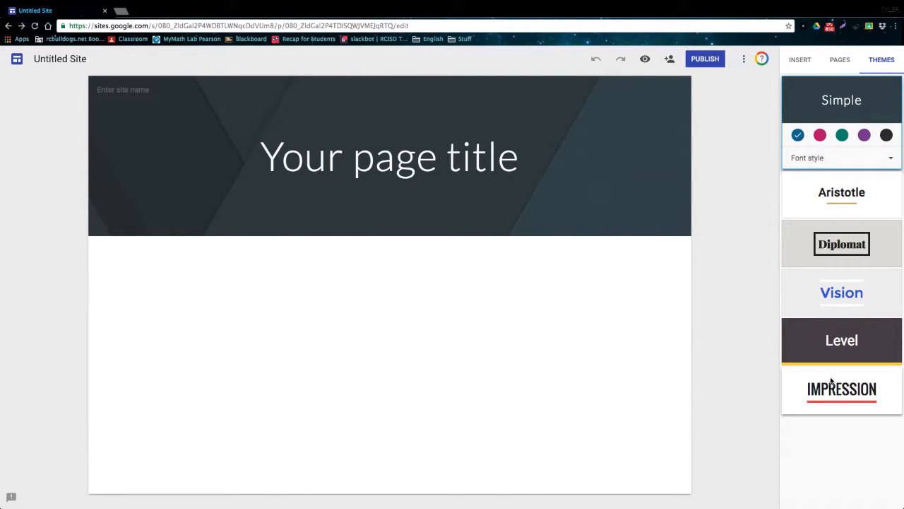
left_click(800, 59)
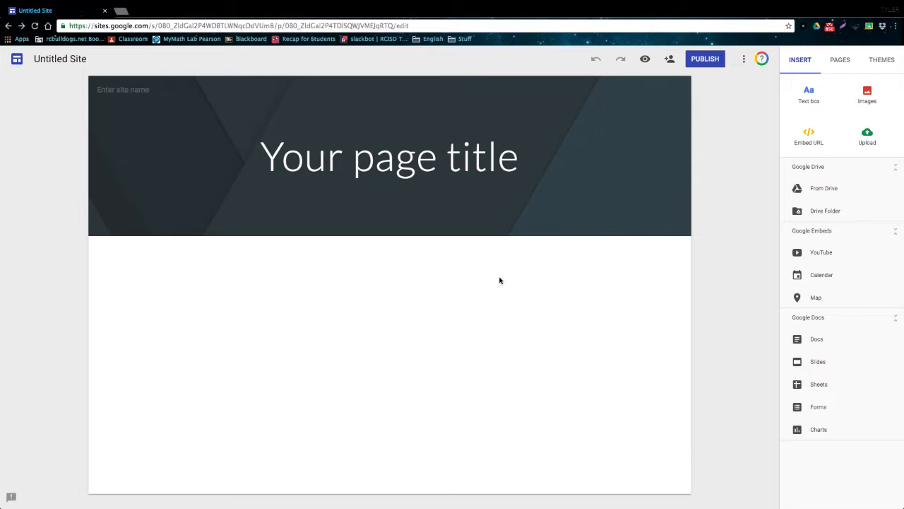
mouse_move(740, 202)
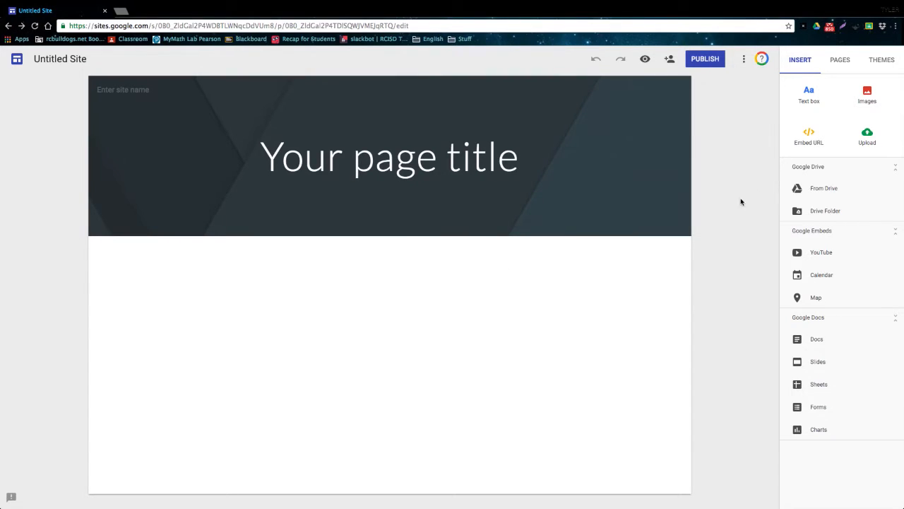
mouse_move(725, 226)
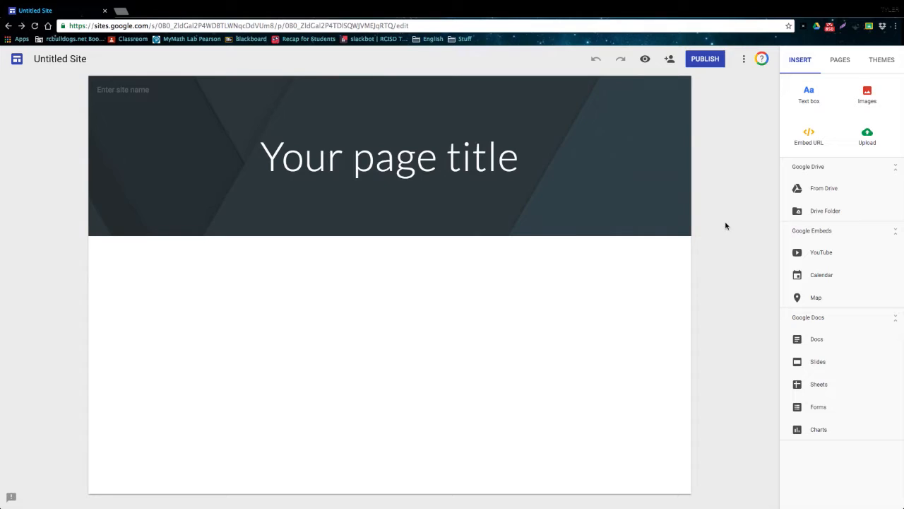